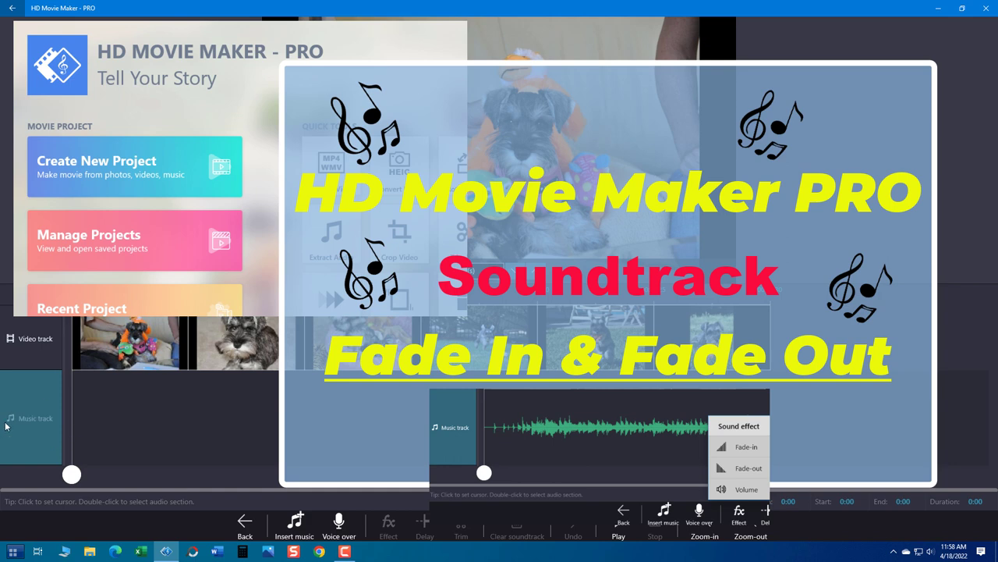
# Bring up the Insert music choices for the dog slideshow
pyautogui.click(295, 527)
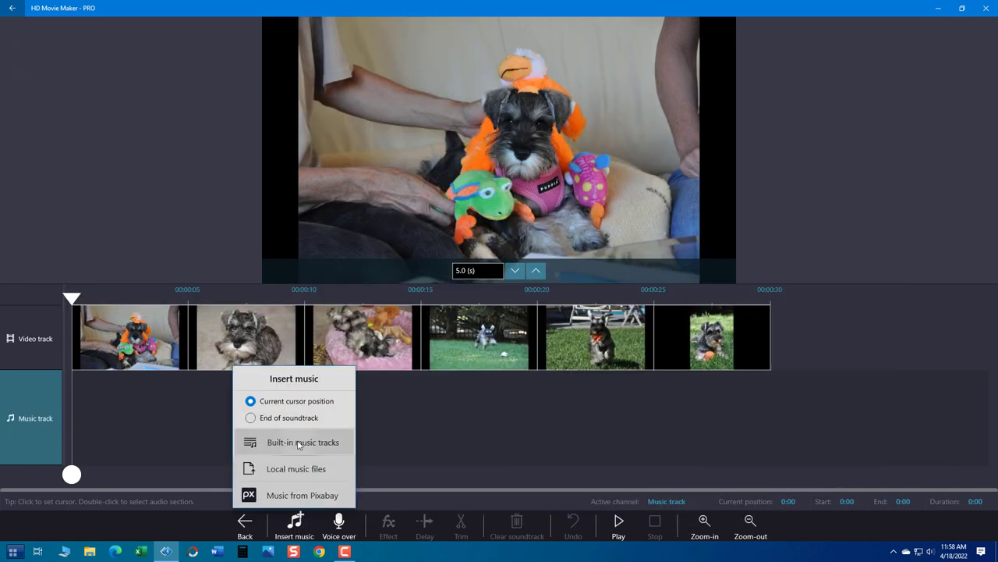
# Add the built-in 'Yakov Golman – Relaxation' song to the music track
pyautogui.click(302, 443)
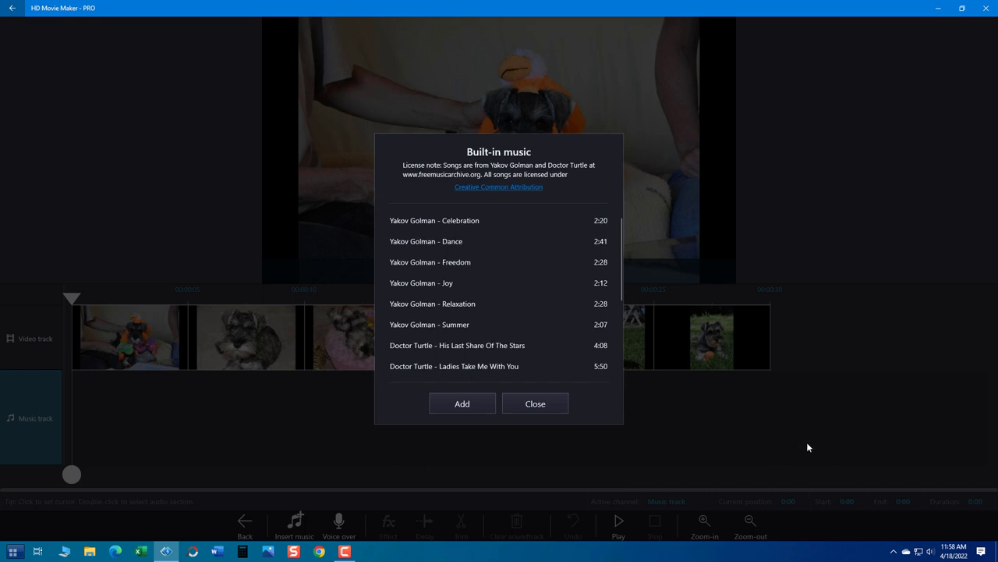
pyautogui.click(432, 302)
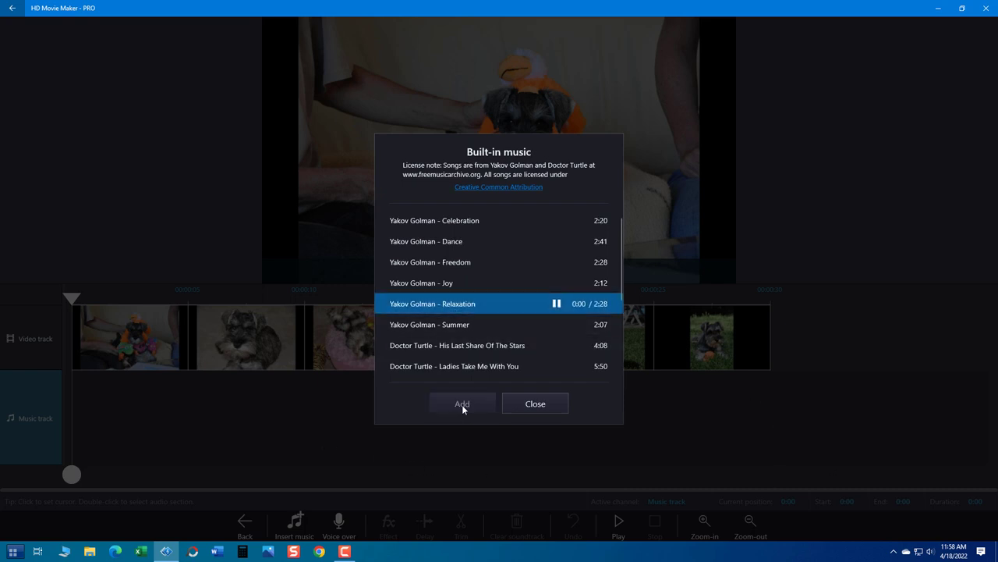
pyautogui.click(462, 402)
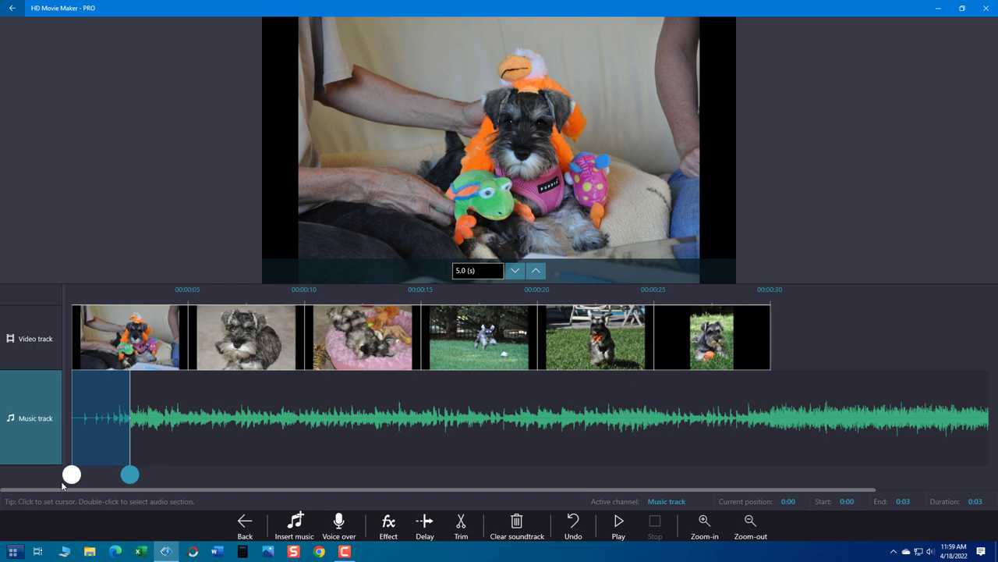
# Select the opening seconds of the Relaxation song and bring up its fade effects
pyautogui.click(462, 527)
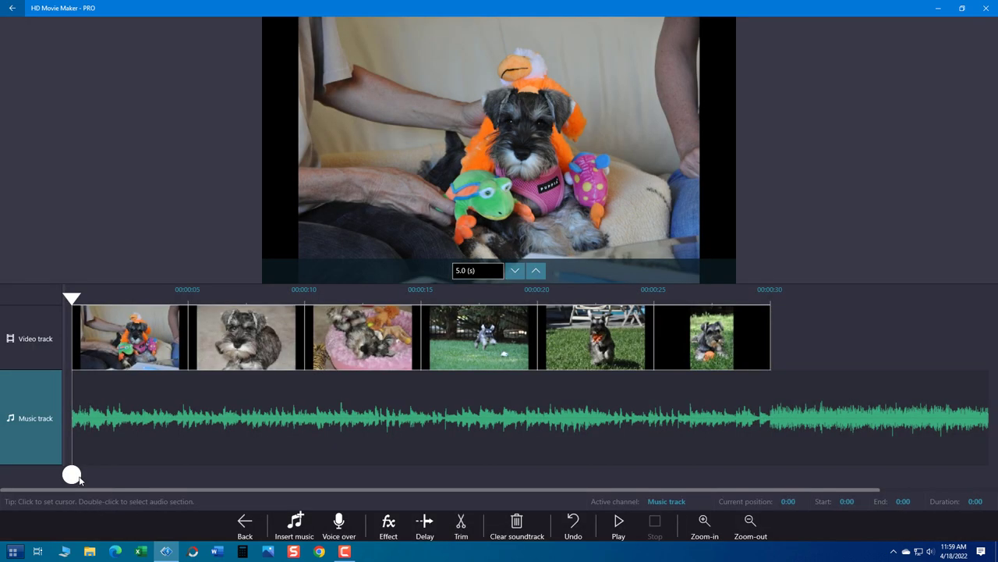
pyautogui.moveTo(71, 474); pyautogui.dragTo(101, 474)
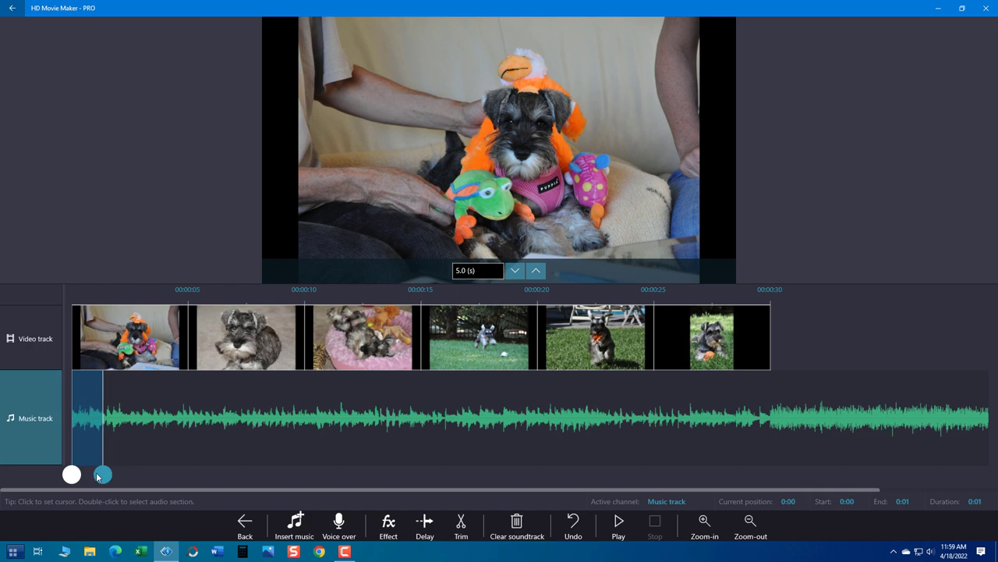
pyautogui.moveTo(96, 421)
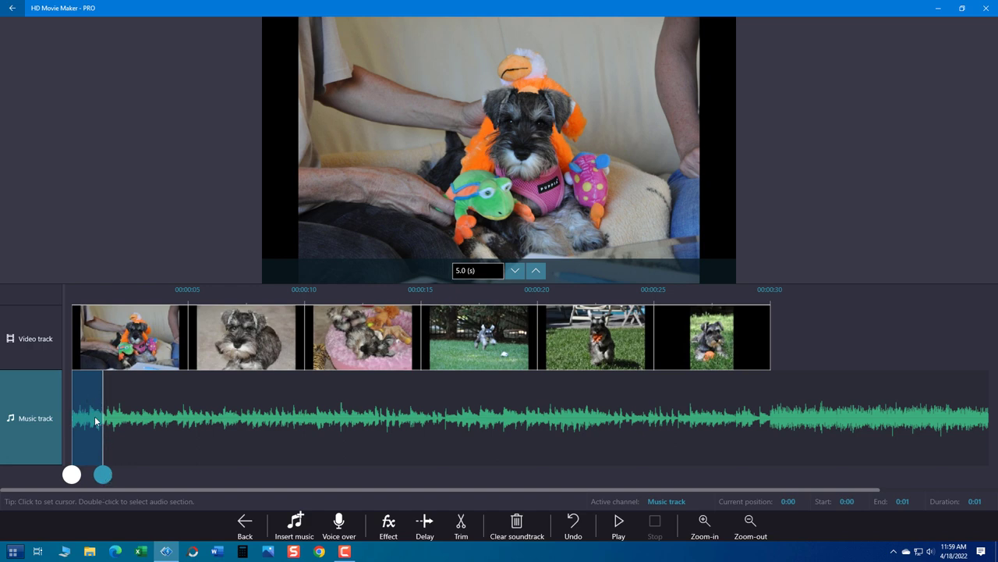
pyautogui.click(386, 527)
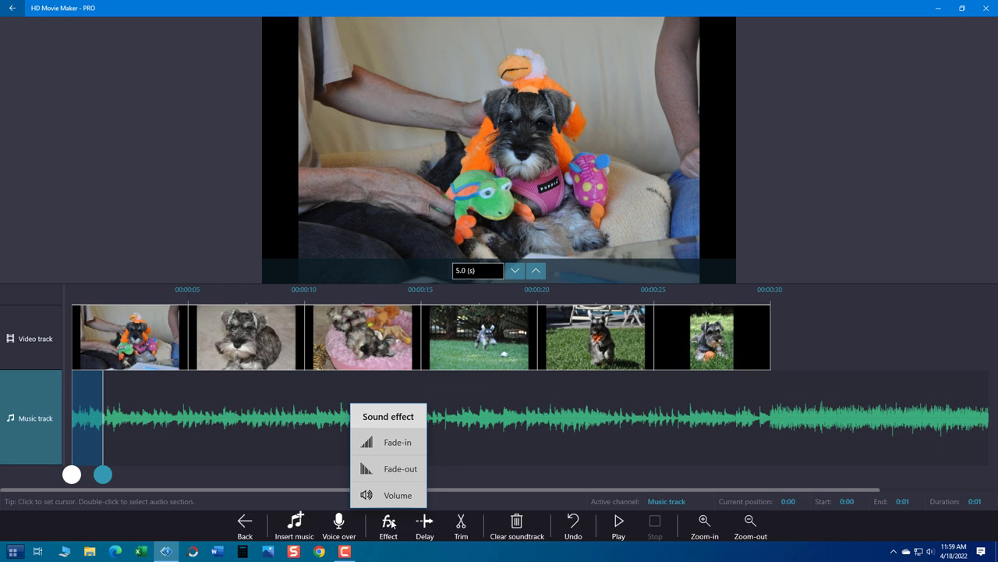
pyautogui.moveTo(397, 443)
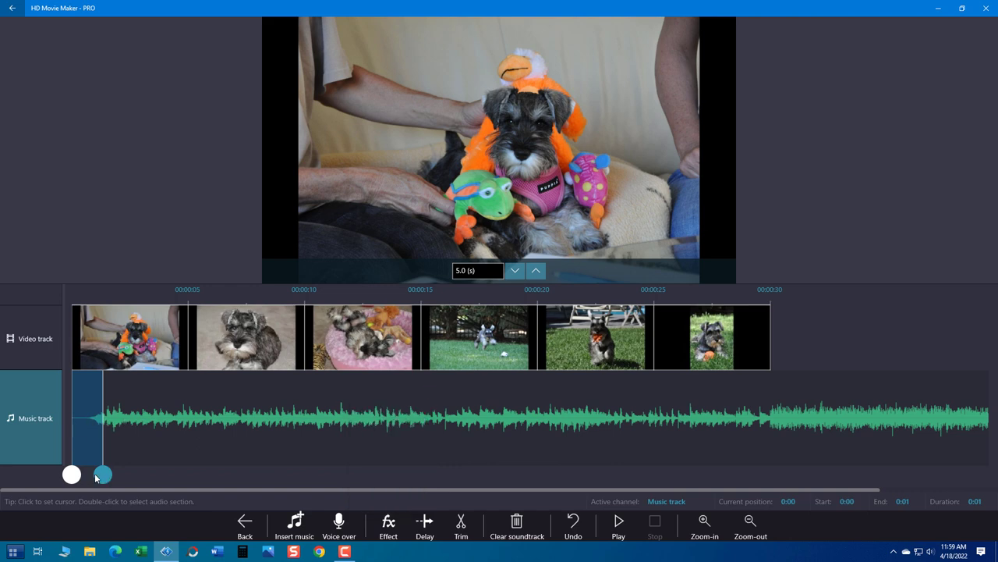
# Fade out a one-second stretch of music starting around the 0:04 mark
pyautogui.moveTo(100, 475); pyautogui.dragTo(87, 474)
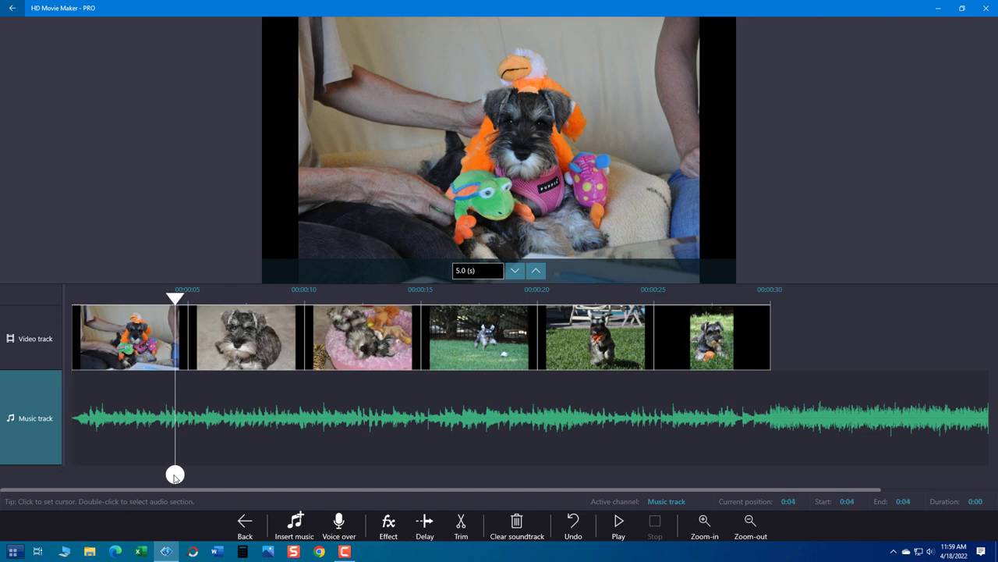
pyautogui.moveTo(174, 474); pyautogui.dragTo(187, 474)
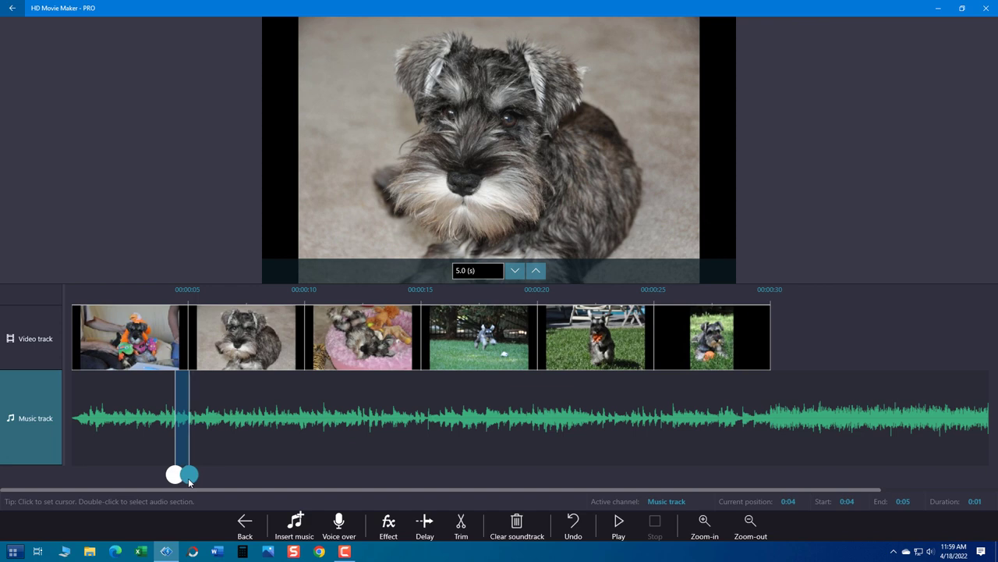
pyautogui.moveTo(384, 440)
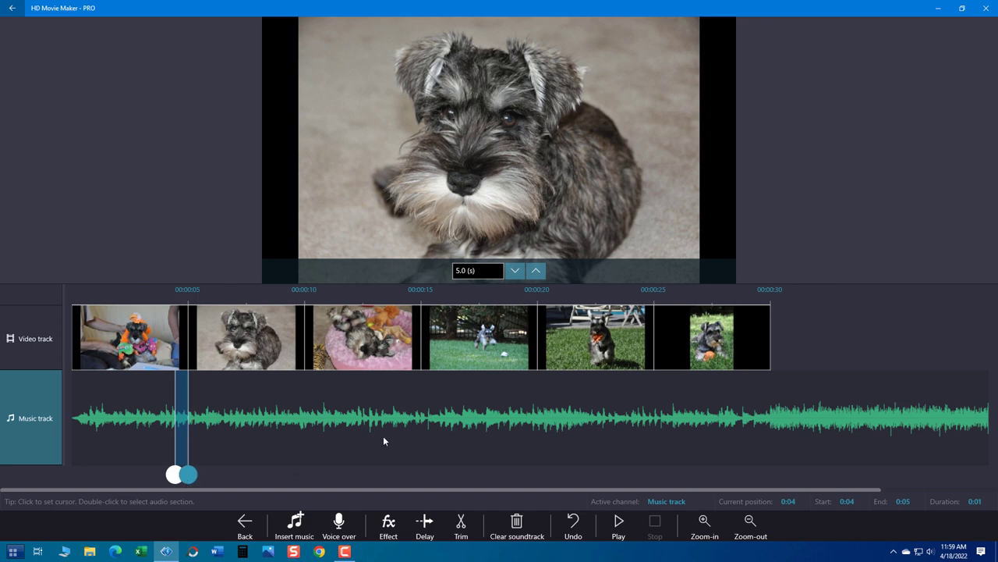
pyautogui.click(387, 527)
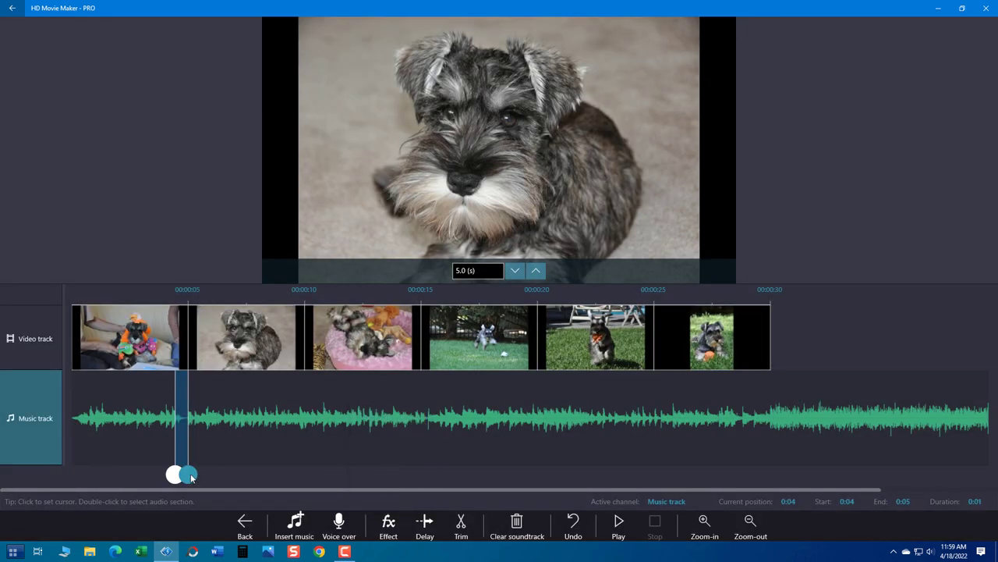
# Fade the music back in just after 0:05, then mark a short stretch near 0:10
pyautogui.moveTo(189, 475); pyautogui.dragTo(402, 474)
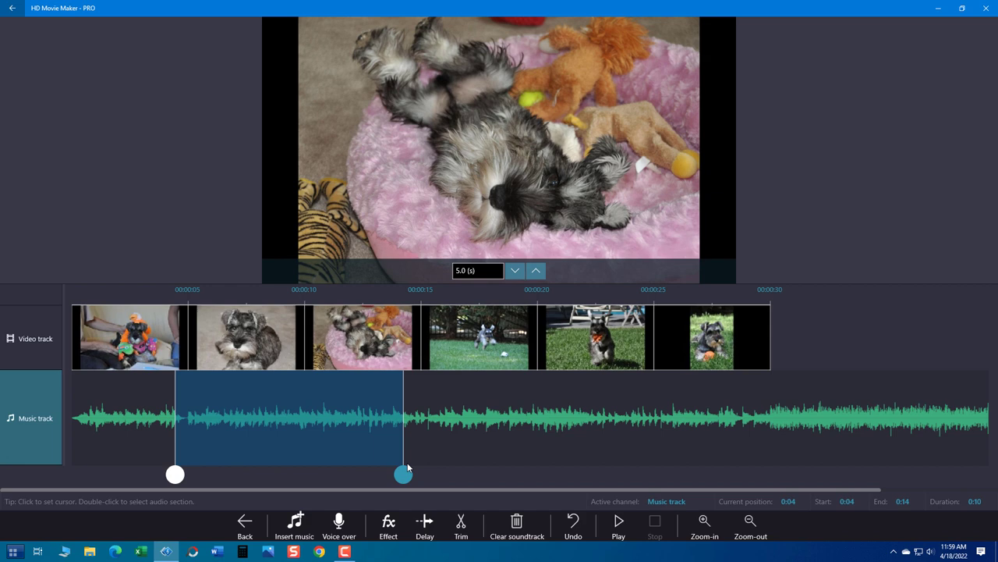
pyautogui.moveTo(403, 474); pyautogui.dragTo(304, 474)
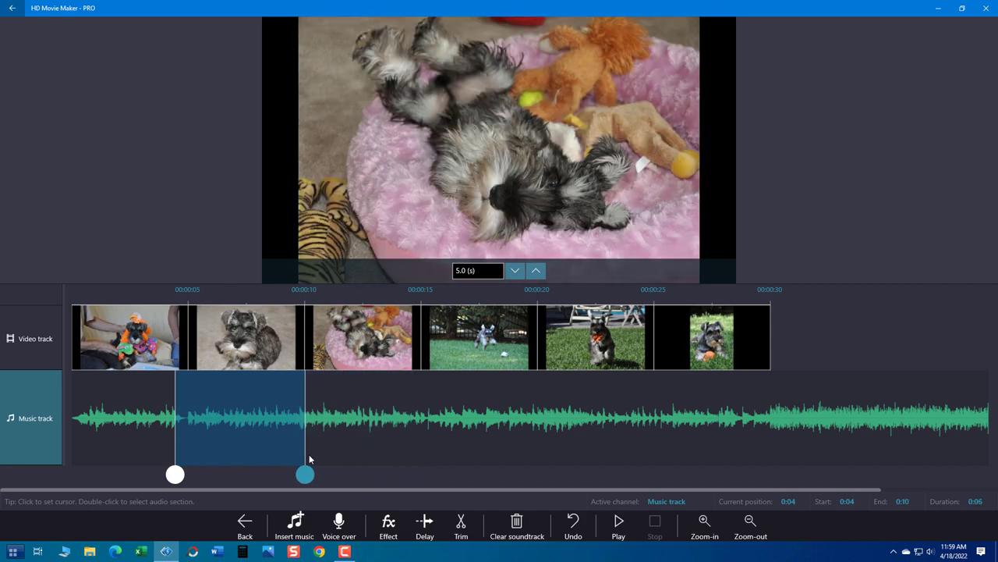
pyautogui.moveTo(175, 474); pyautogui.dragTo(188, 474)
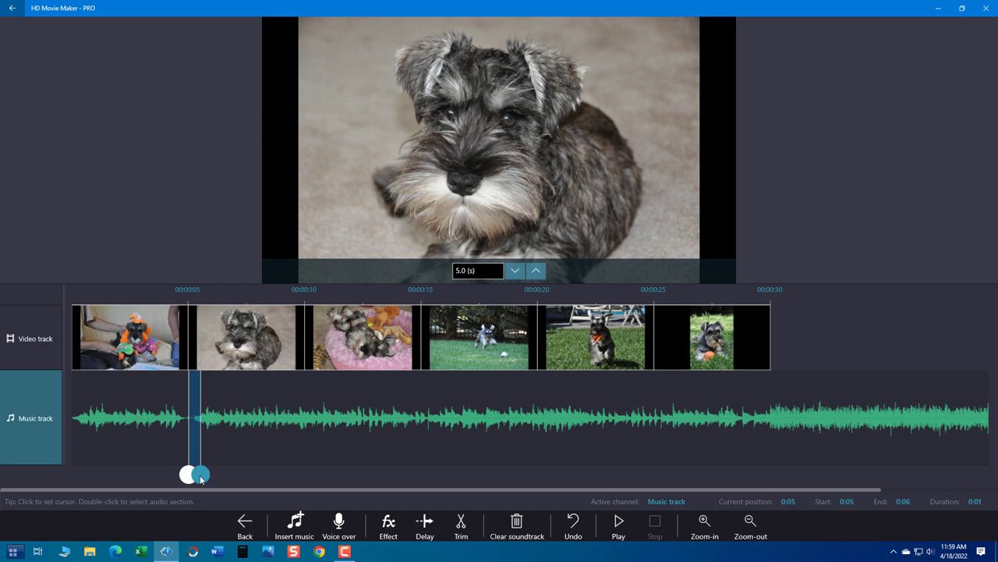
pyautogui.moveTo(199, 475); pyautogui.dragTo(304, 474)
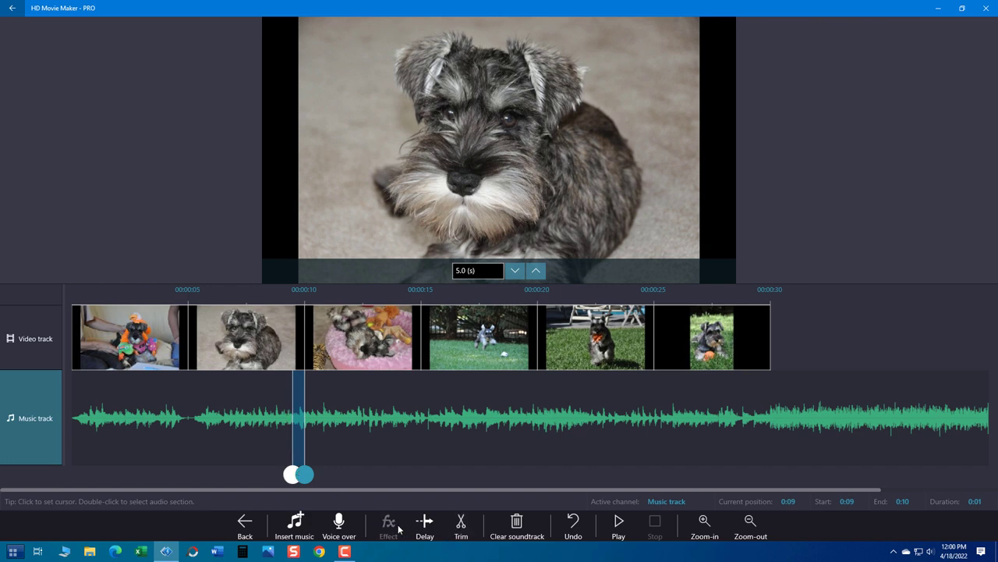
# Fade out a short stretch of the music around the 0:10 mark
pyautogui.click(389, 527)
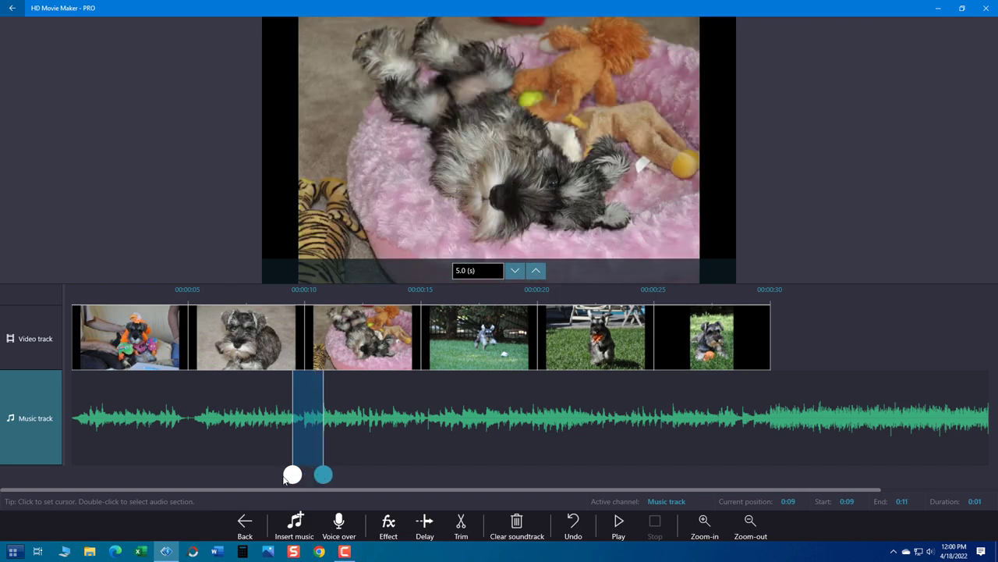
pyautogui.moveTo(293, 475); pyautogui.dragTo(304, 474)
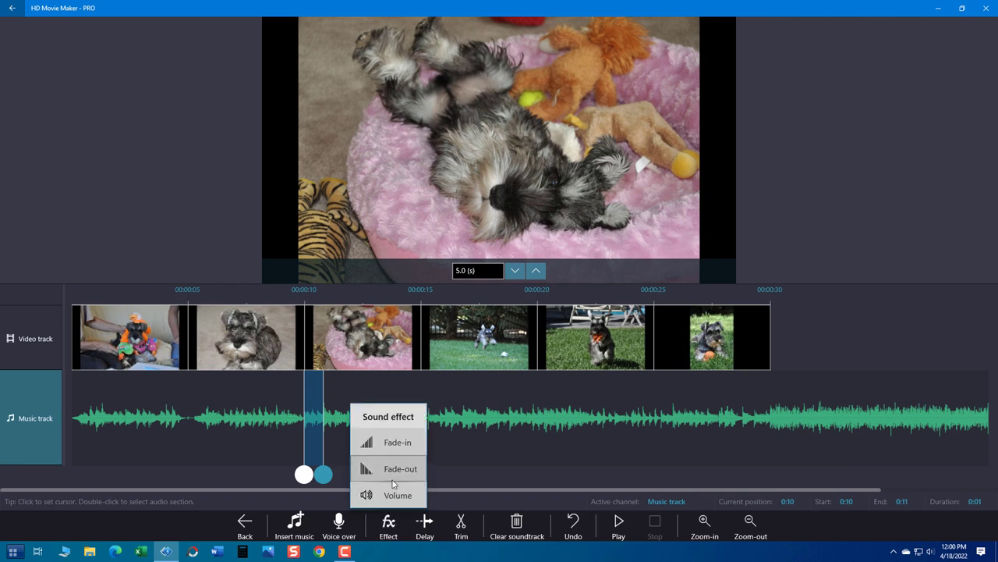
pyautogui.click(206, 427)
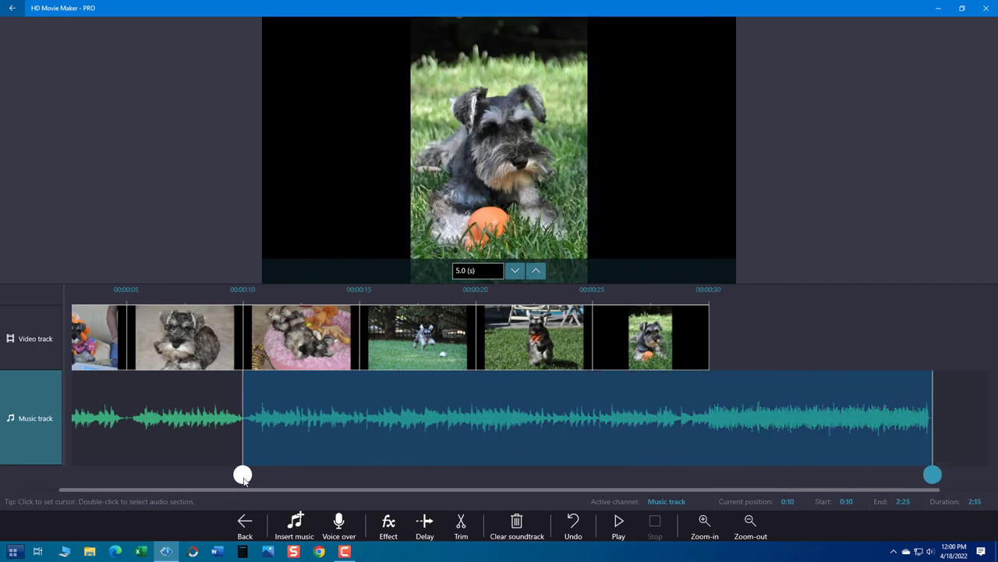
# Trim the music to end at about 0:30 with the last photo and select its final second for a fade-out
pyautogui.moveTo(243, 475); pyautogui.dragTo(708, 475)
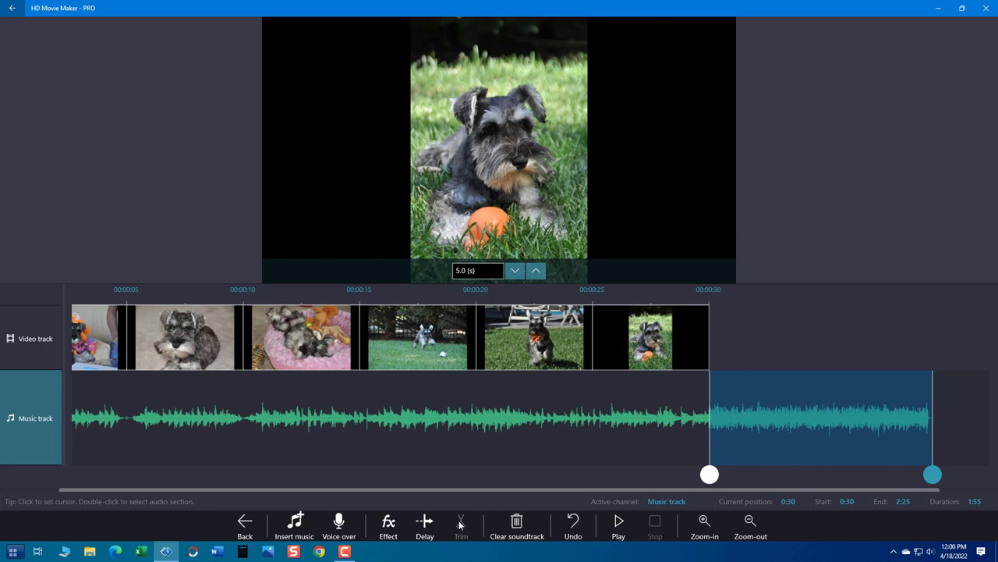
pyautogui.moveTo(933, 475); pyautogui.dragTo(708, 474)
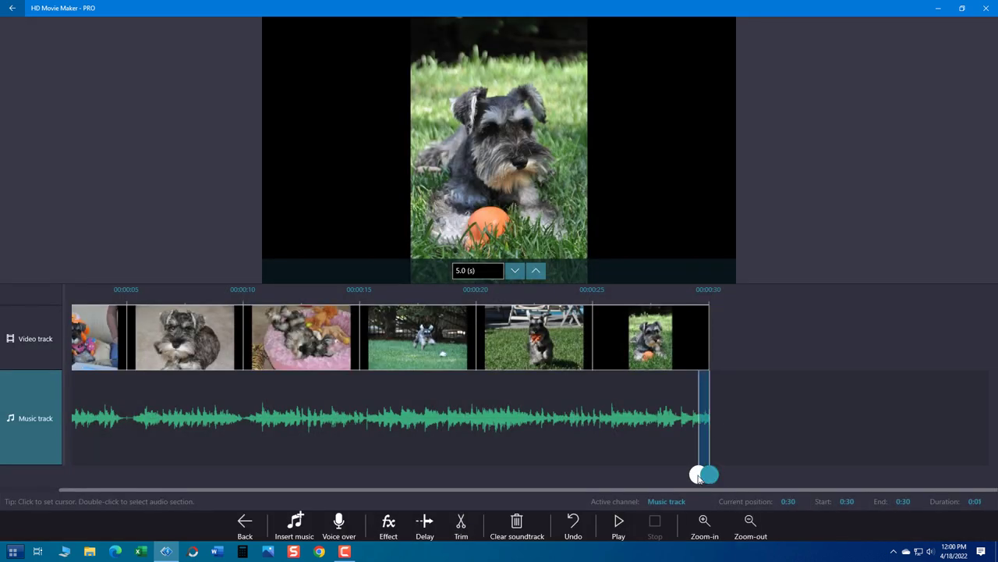
pyautogui.moveTo(705, 474); pyautogui.dragTo(693, 474)
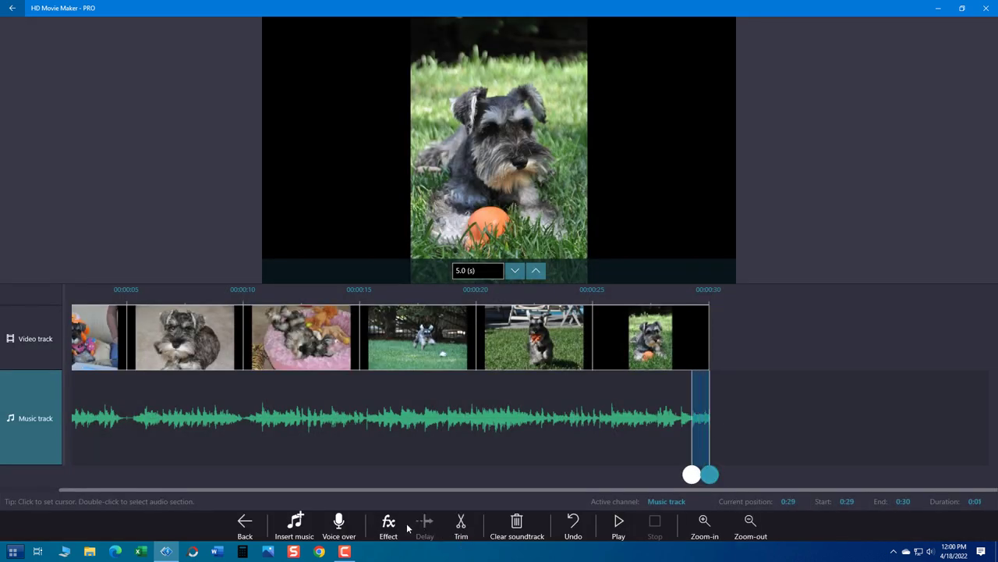
pyautogui.click(389, 527)
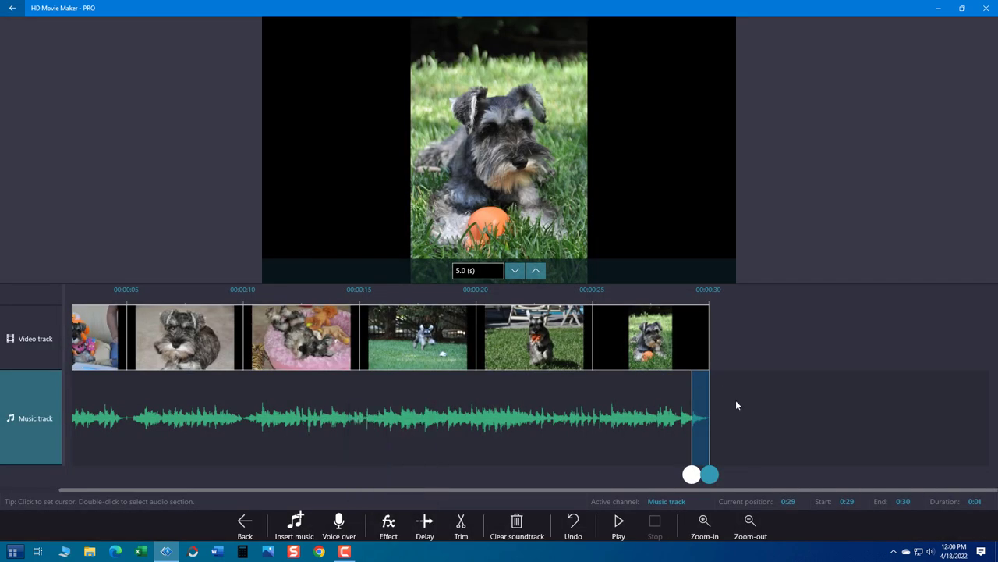
pyautogui.moveTo(727, 387)
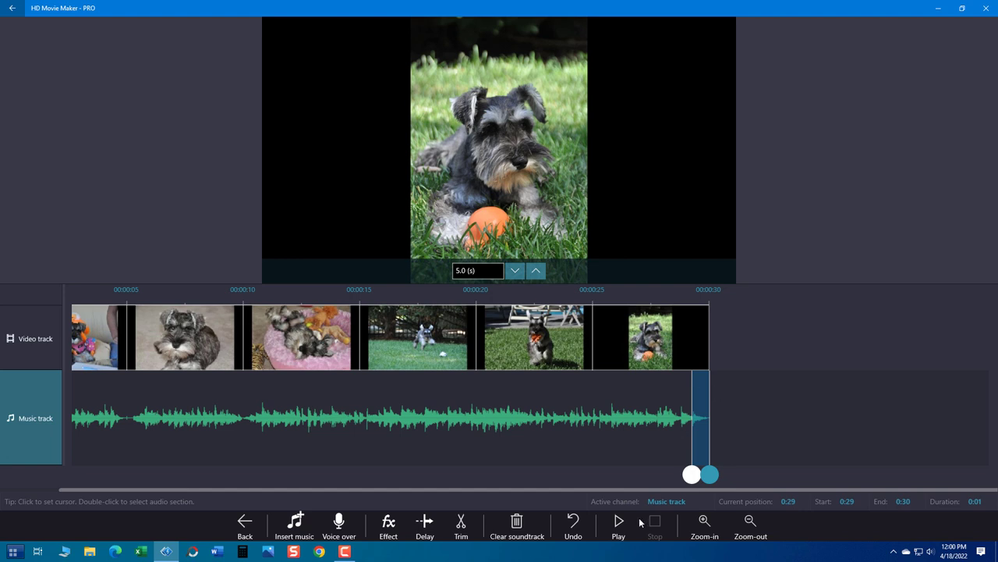
pyautogui.moveTo(245, 521)
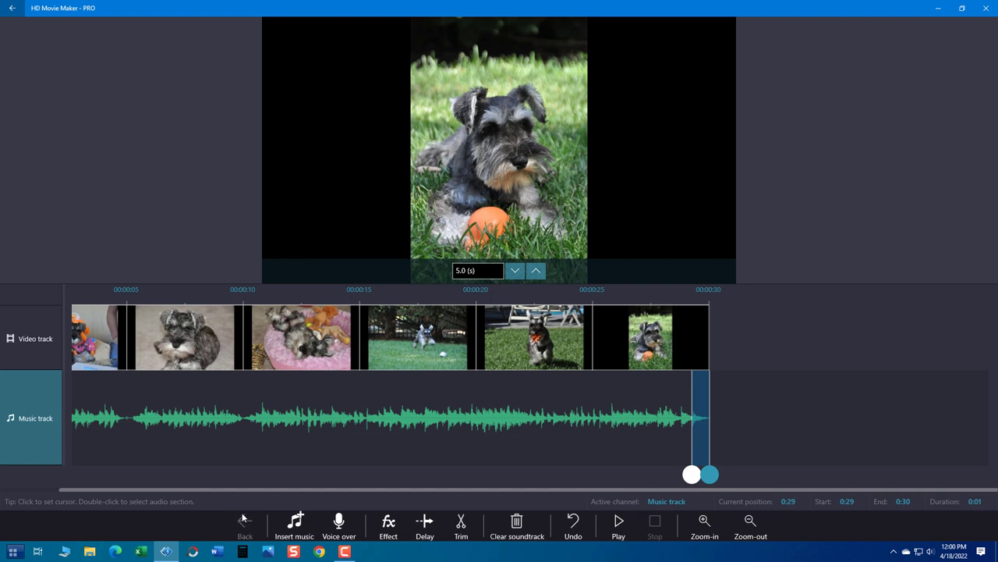